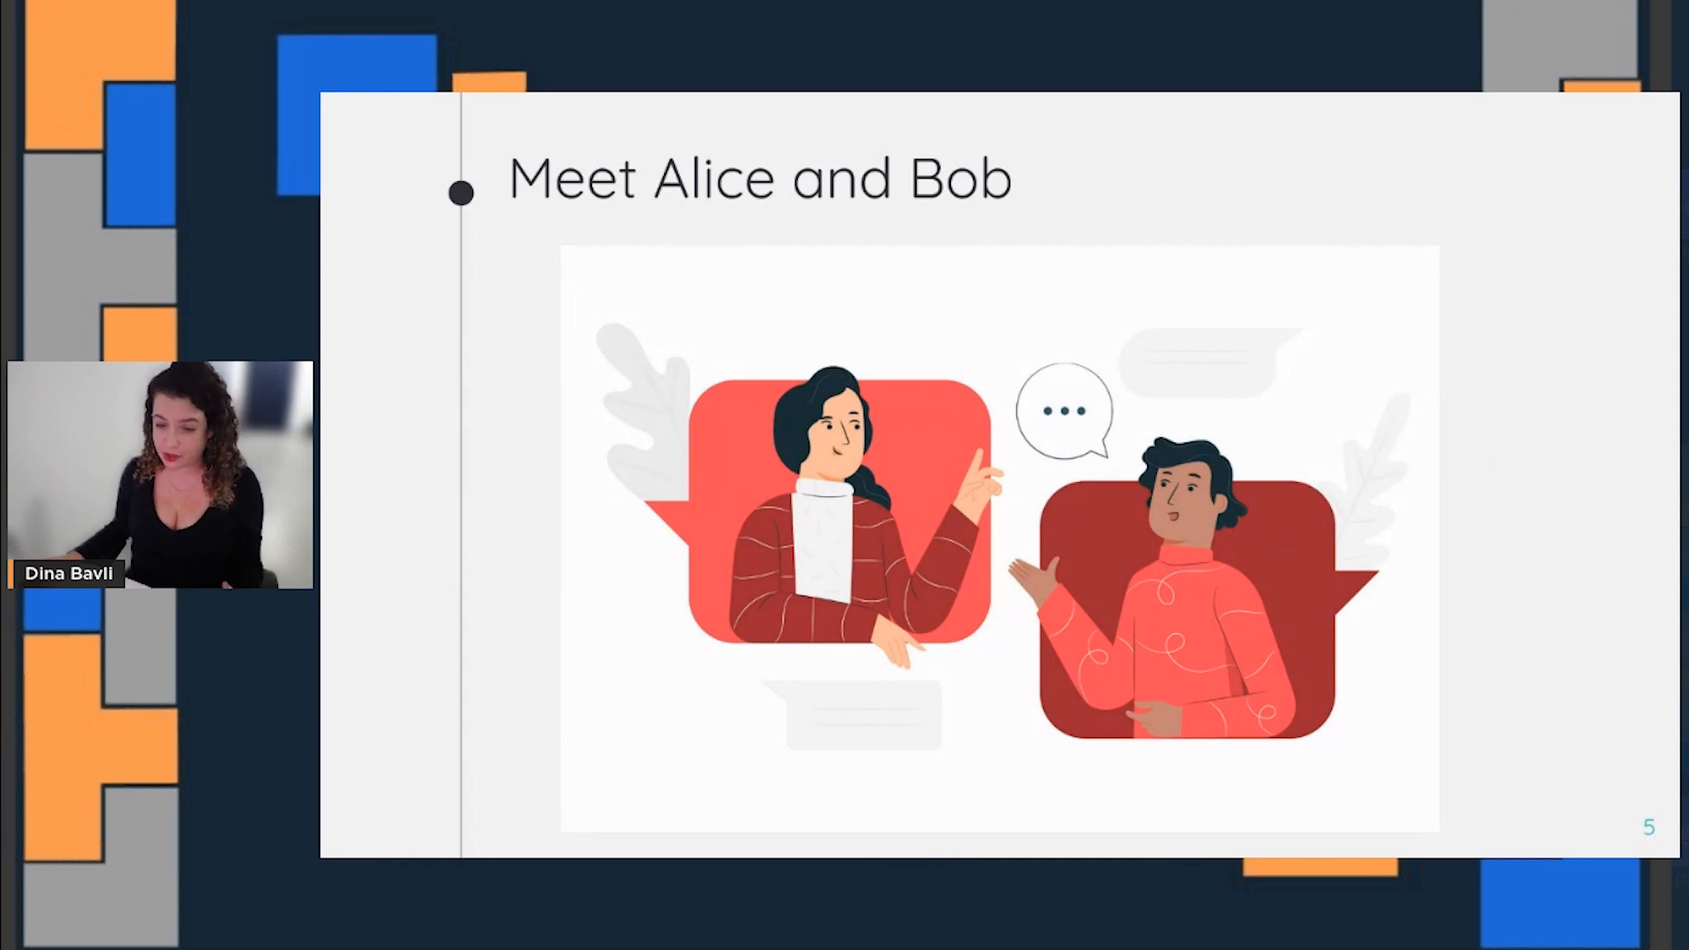
Advance from the Meet Alice and Bob slide toward slide 8 on avoiding date and user overlap
key("Right")
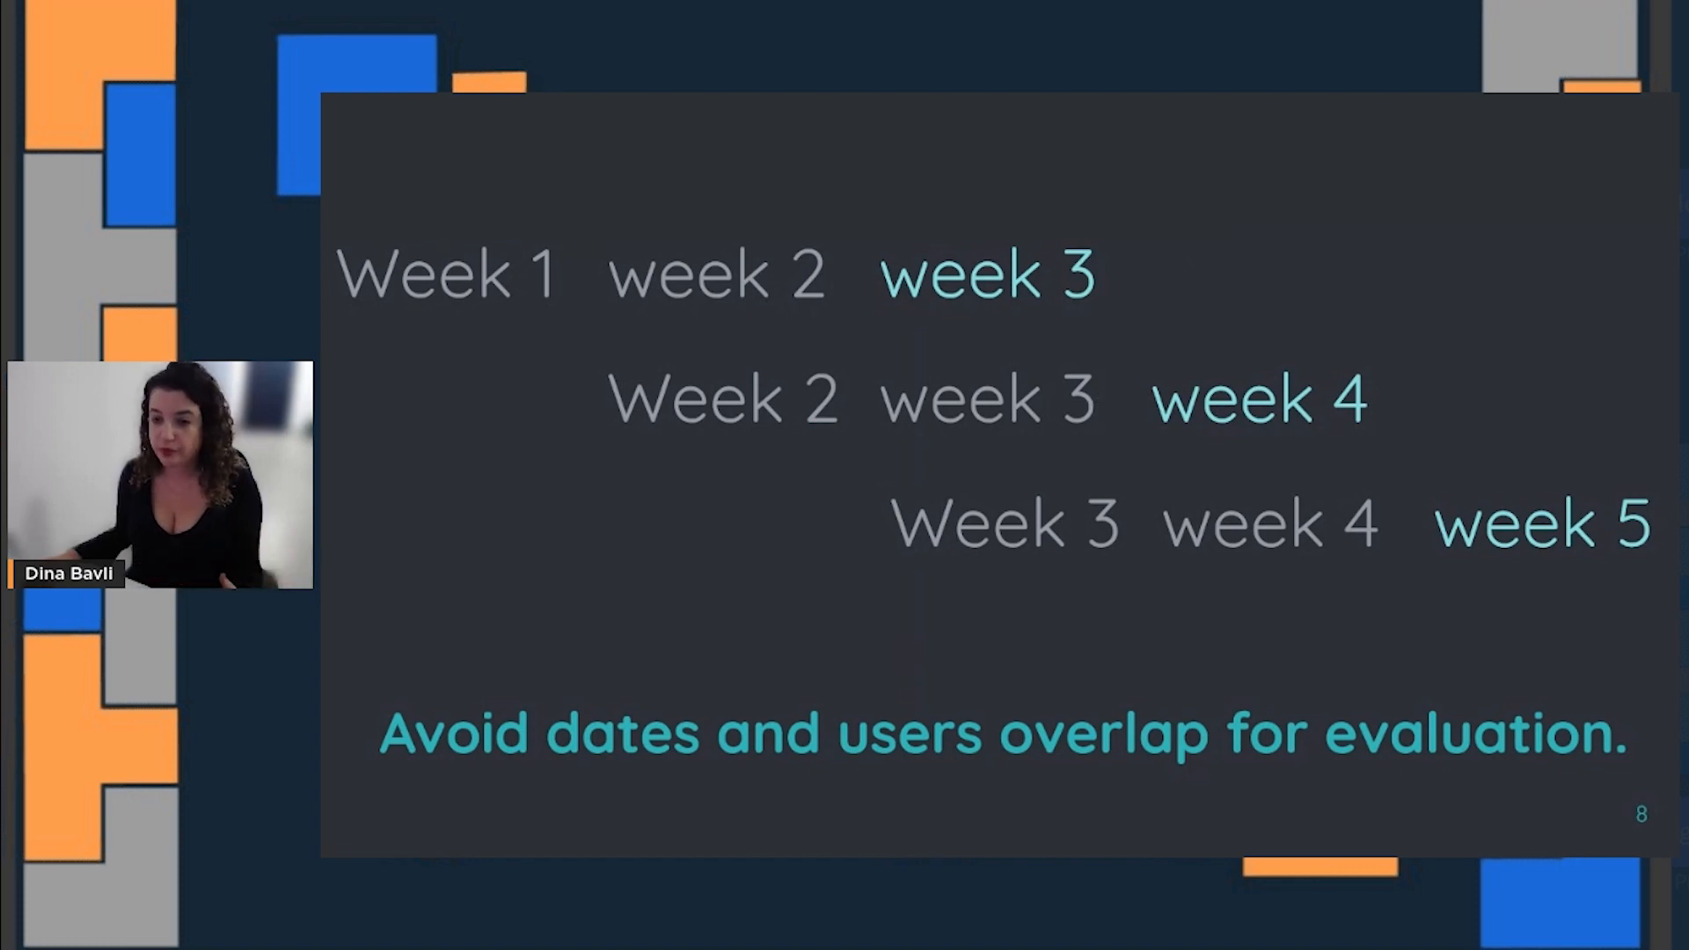
Advance past the week overlap and event table slides to slide 13, model run dates
key("Right")
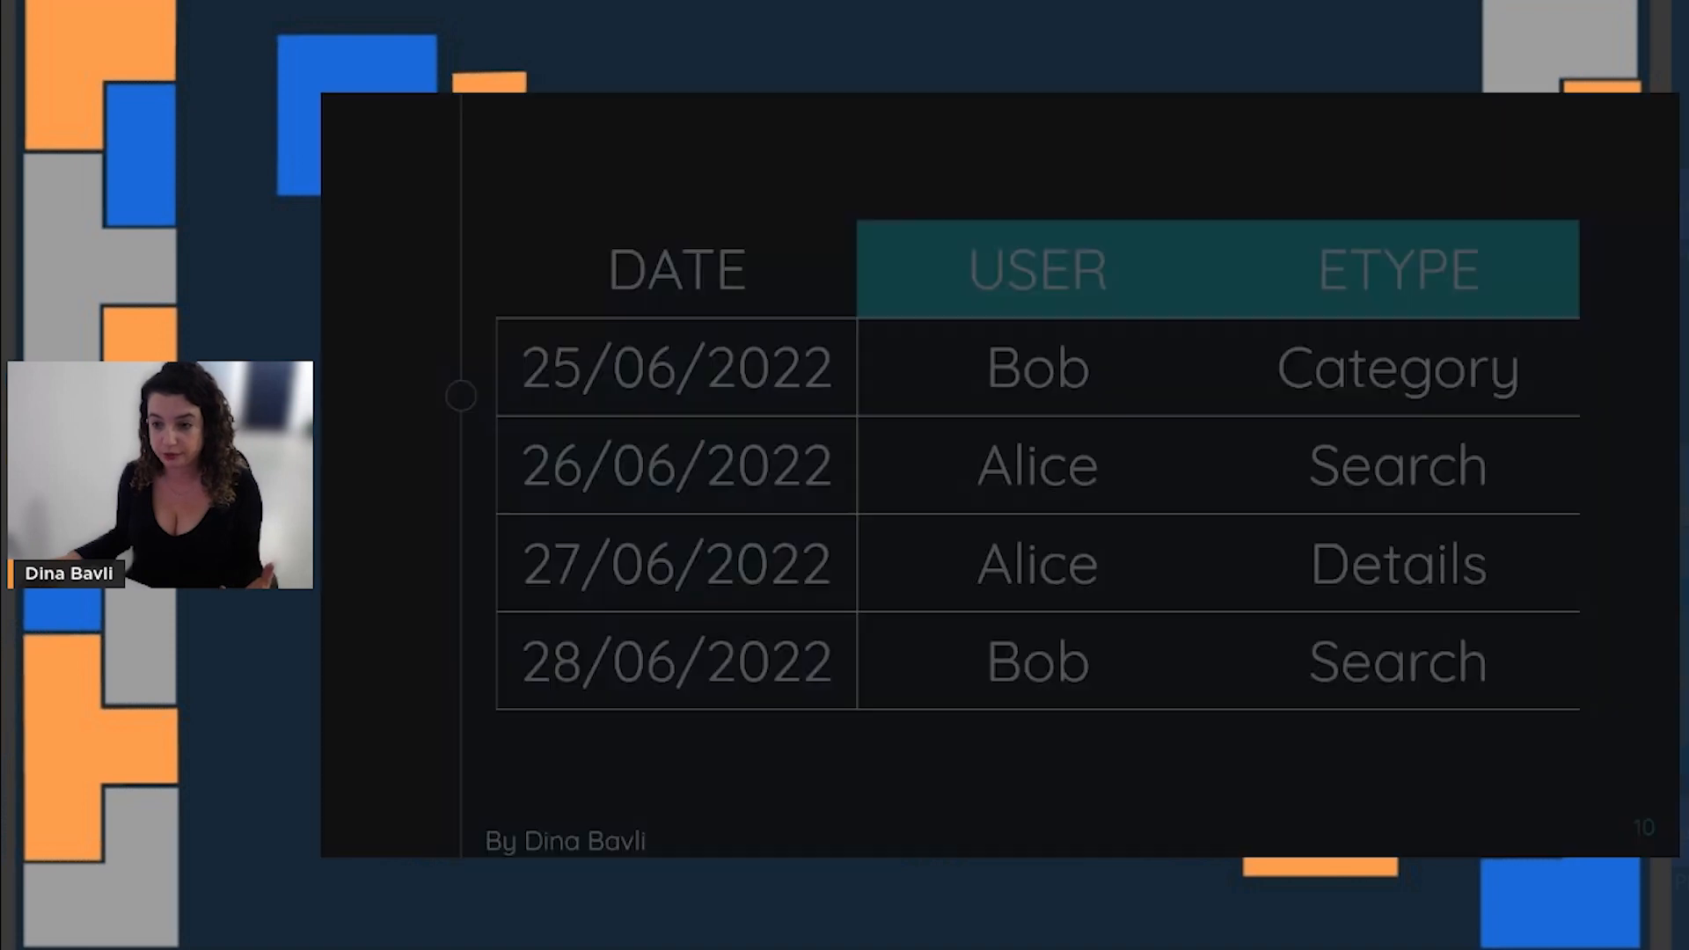
key("right")
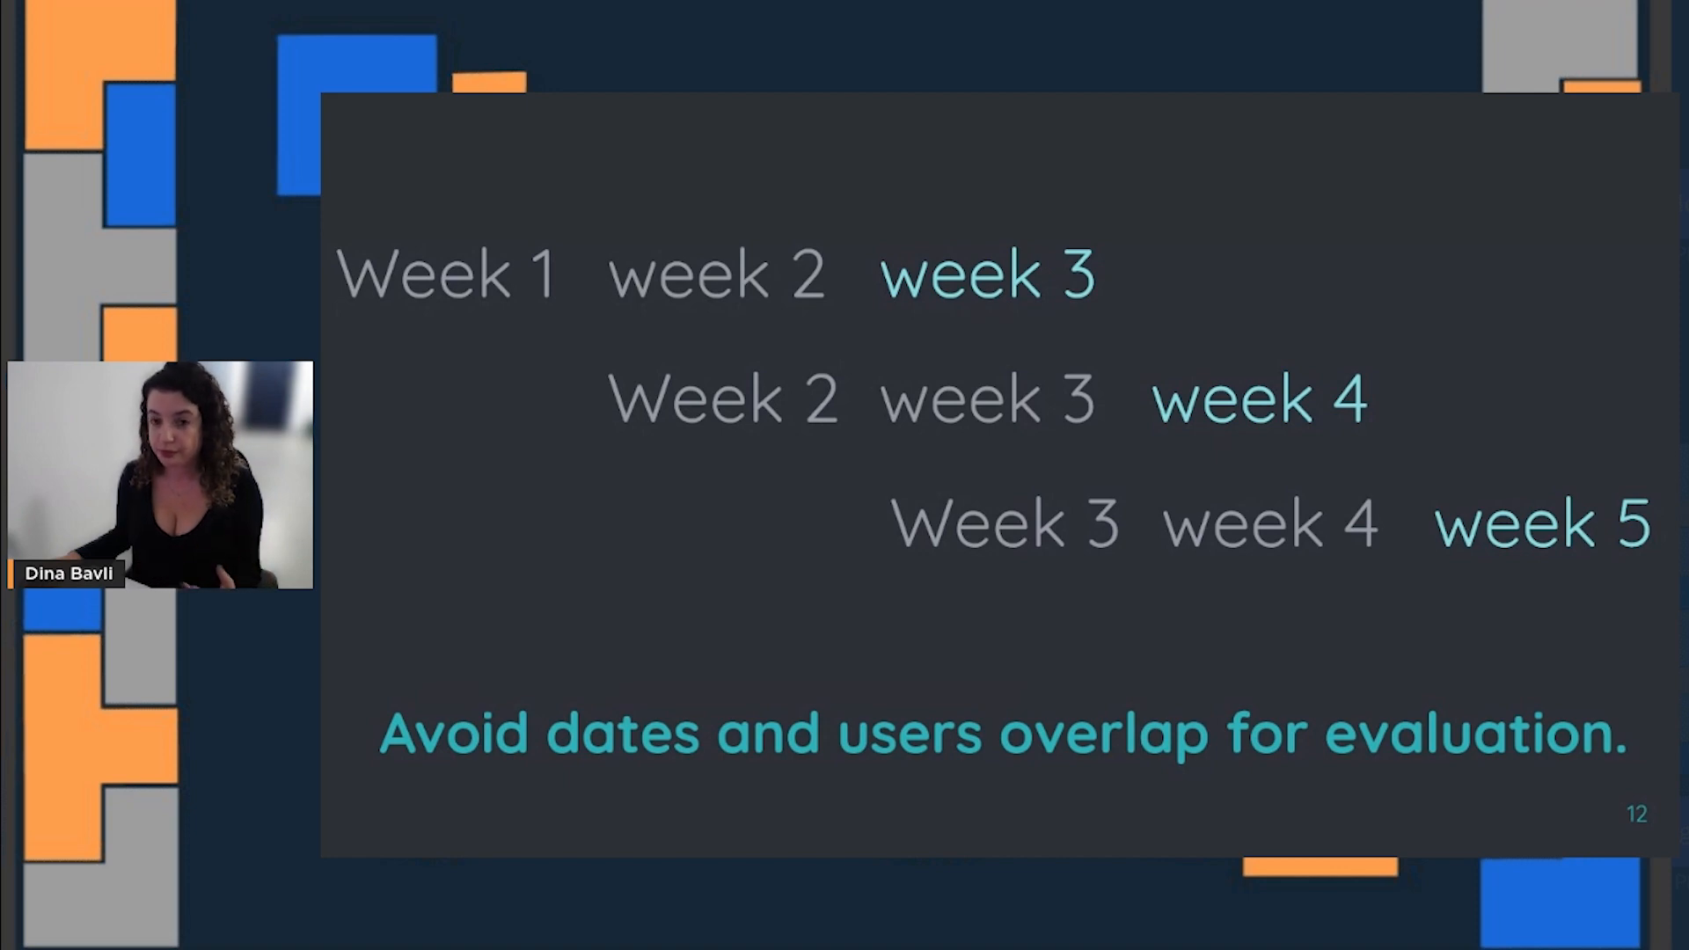
key("Right")
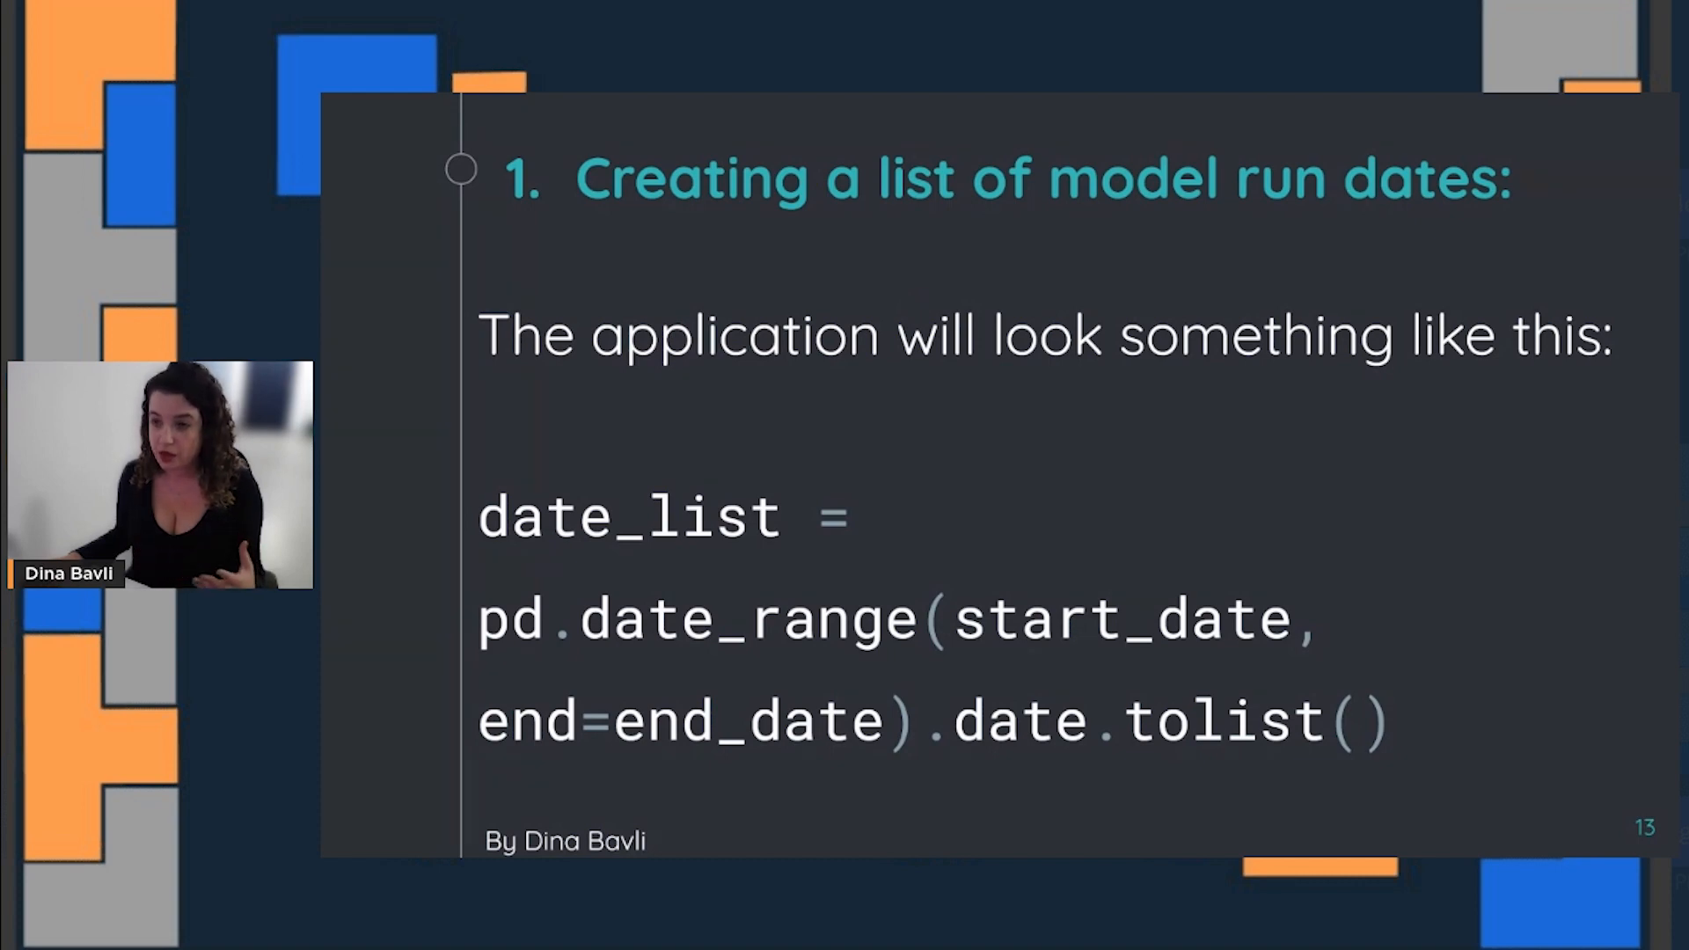
Advance through the run-date casting slide to slide 16, filtering the historic time window
key("right")
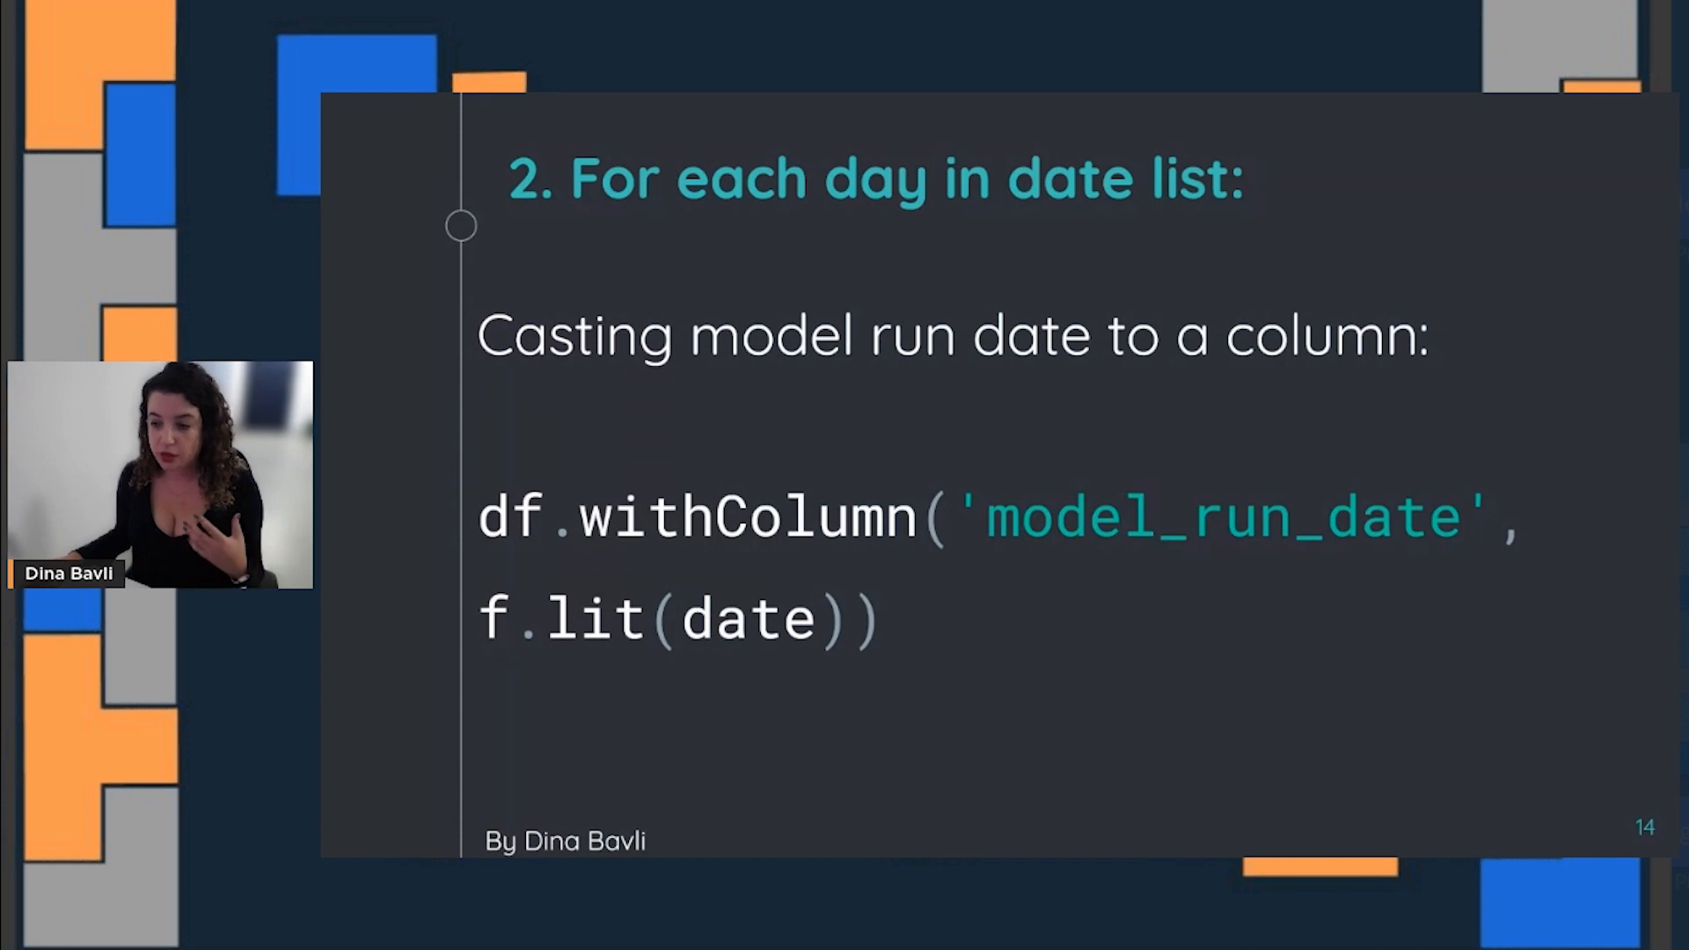
key("Right")
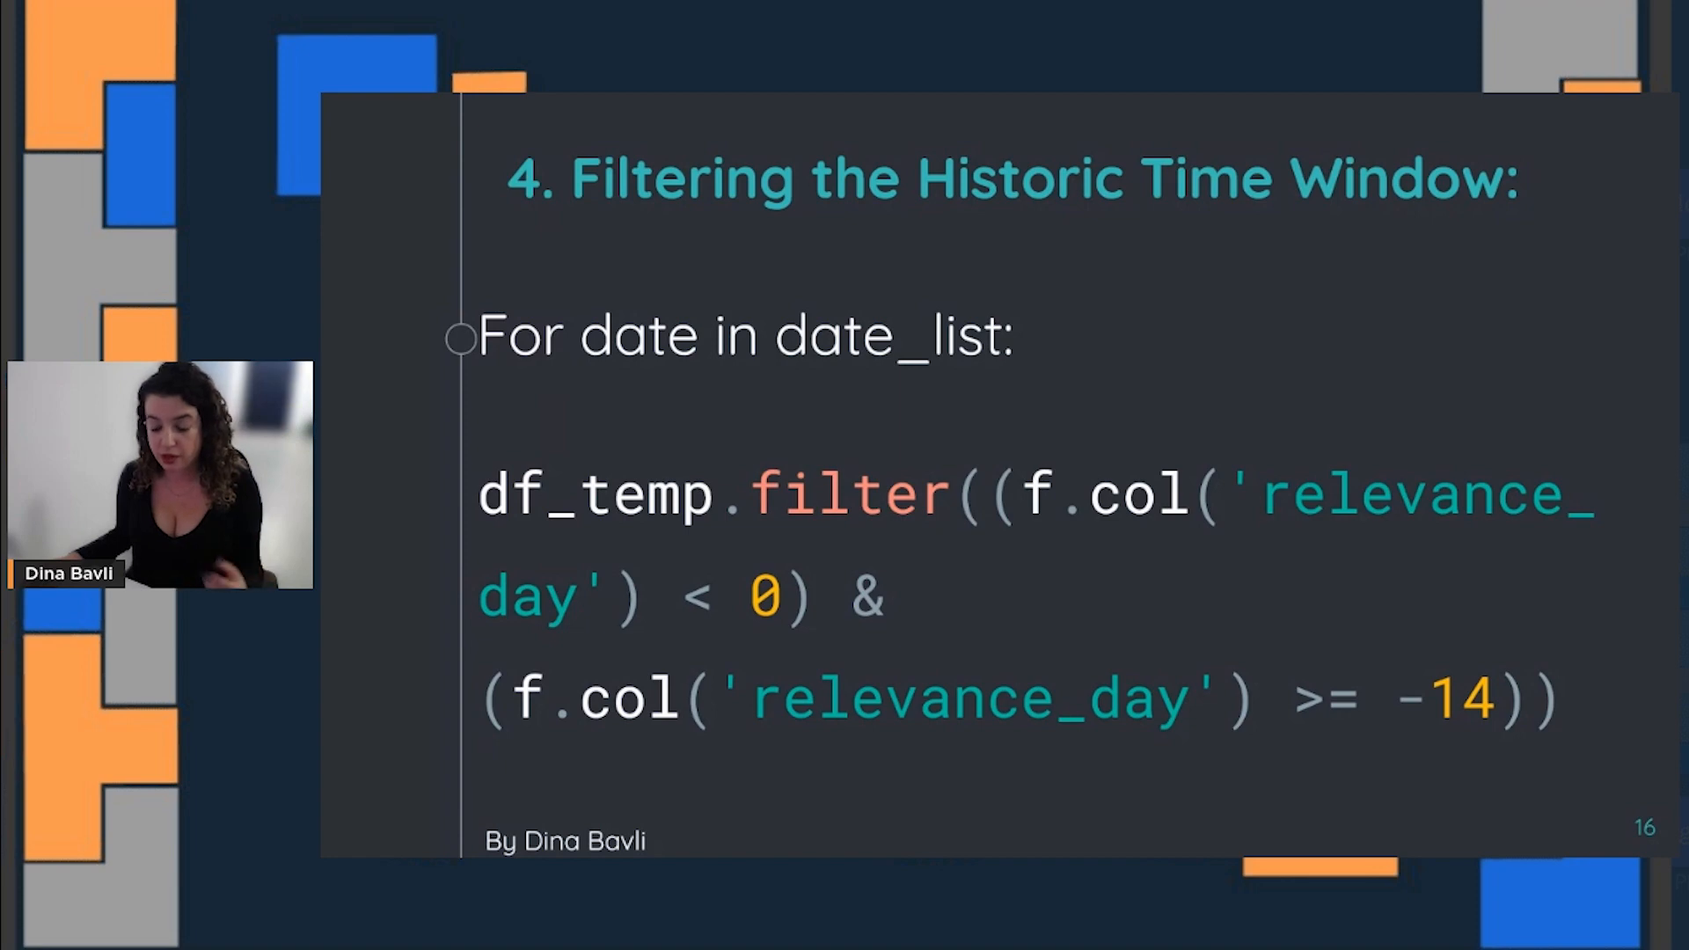
Advance past the time window filter and per-user feature table to slide 21, Window functions
key("Right")
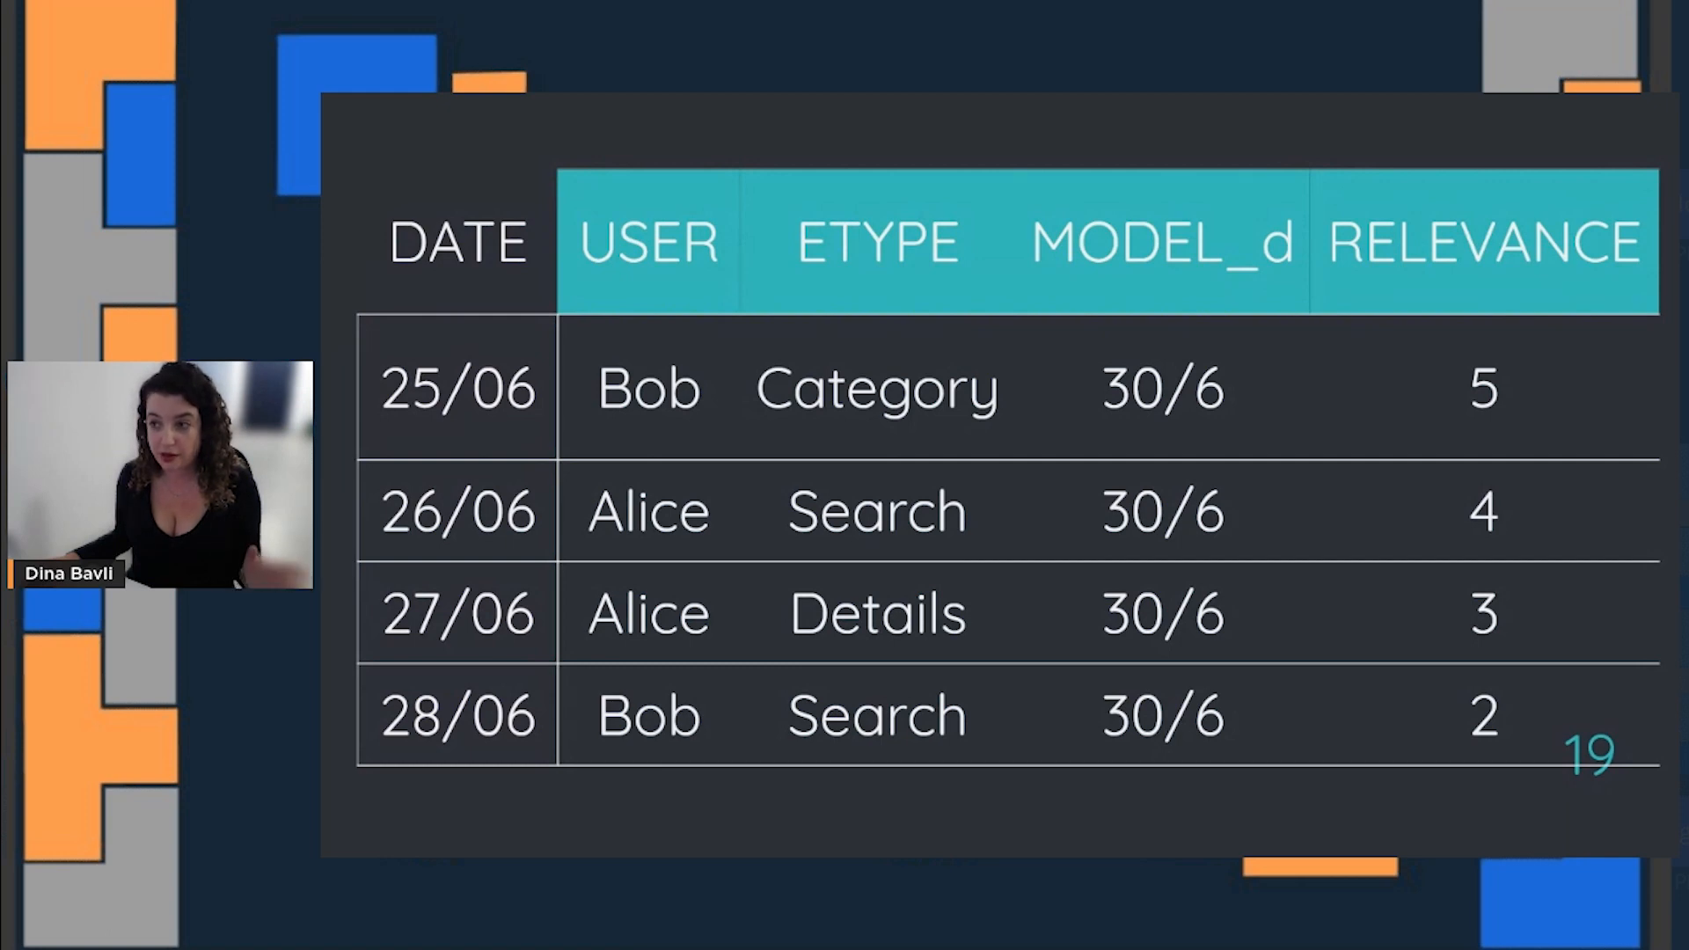
key("Right")
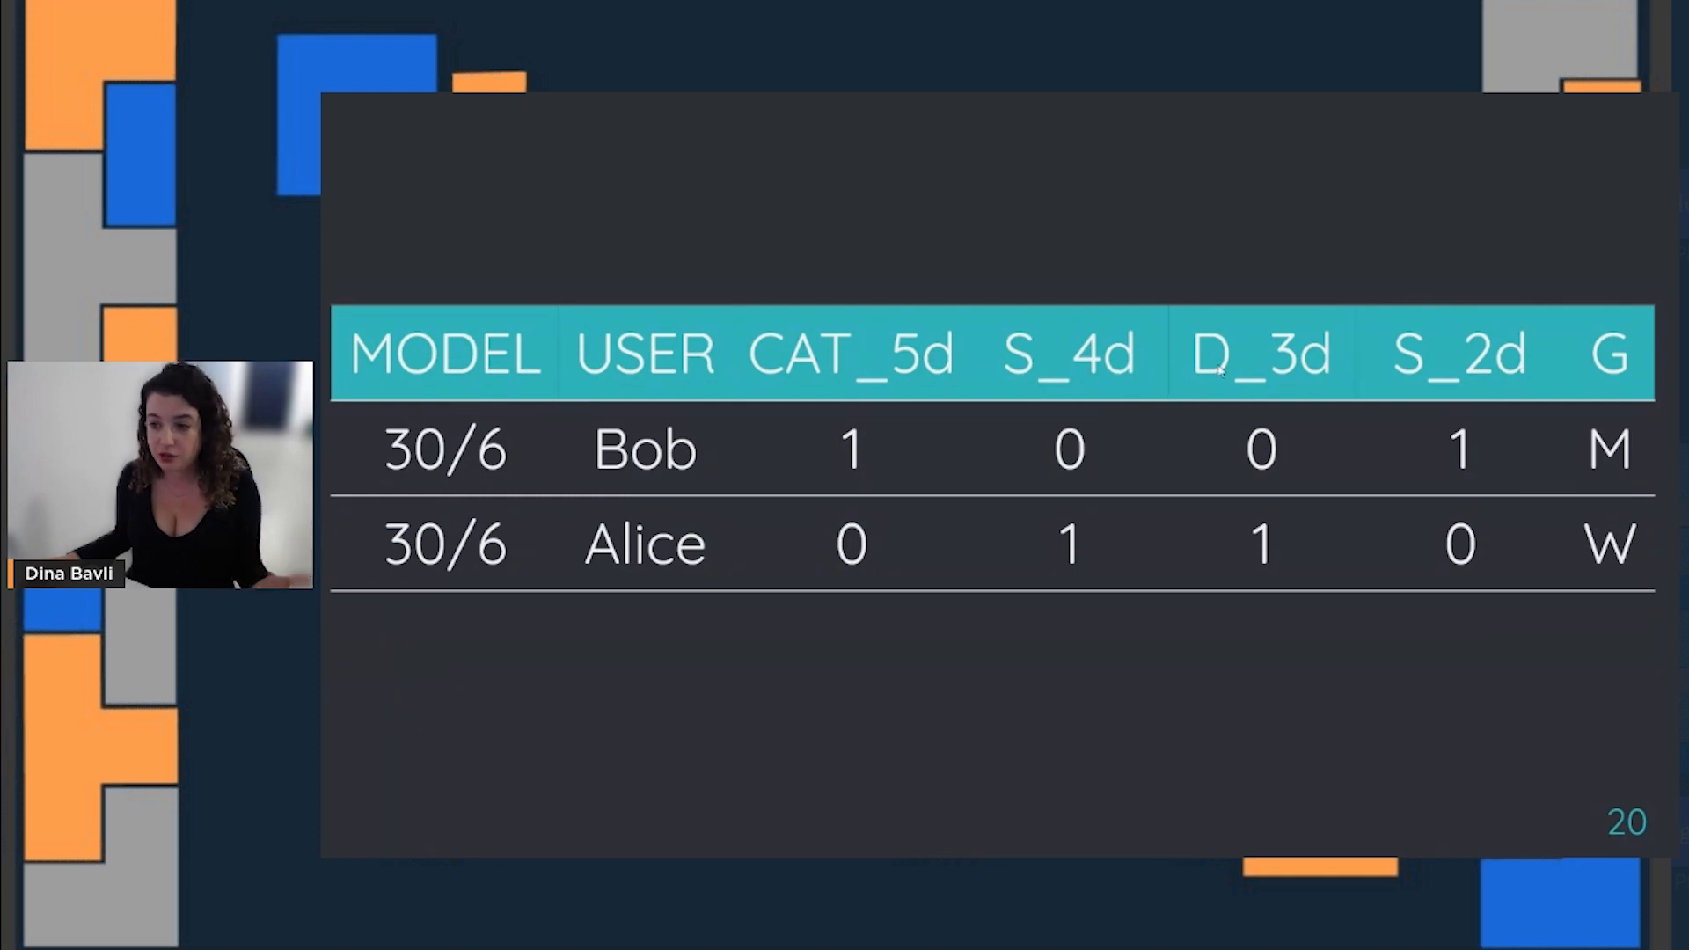
mouse_move(1476, 390)
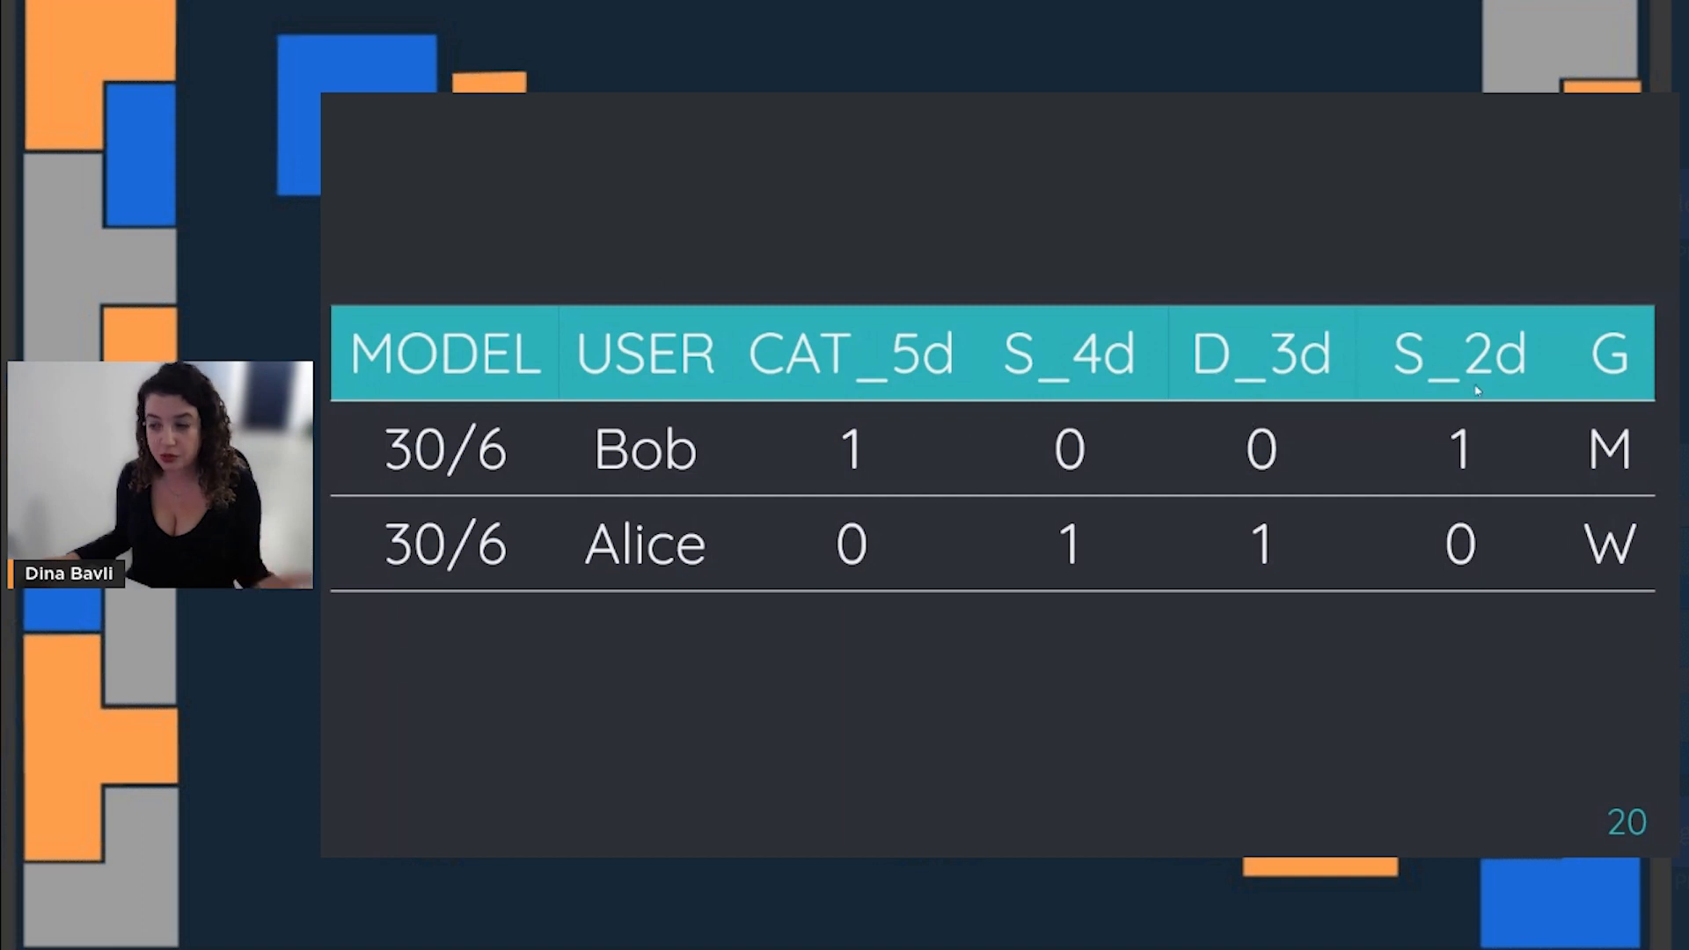
mouse_move(1395, 441)
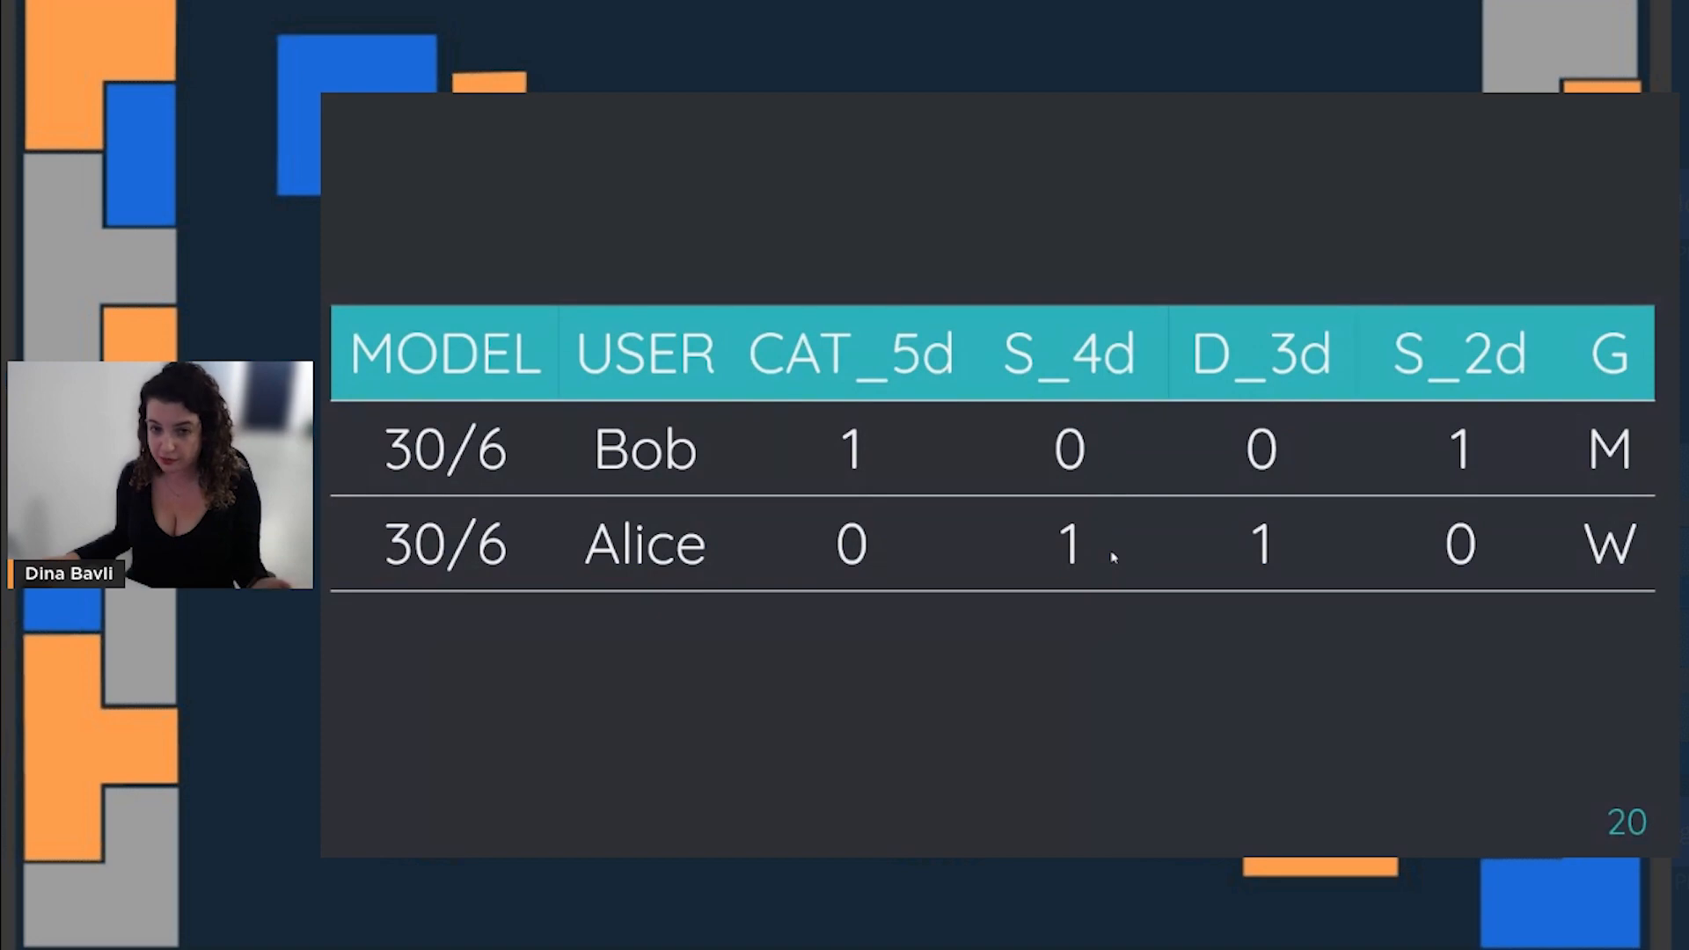
key("Right")
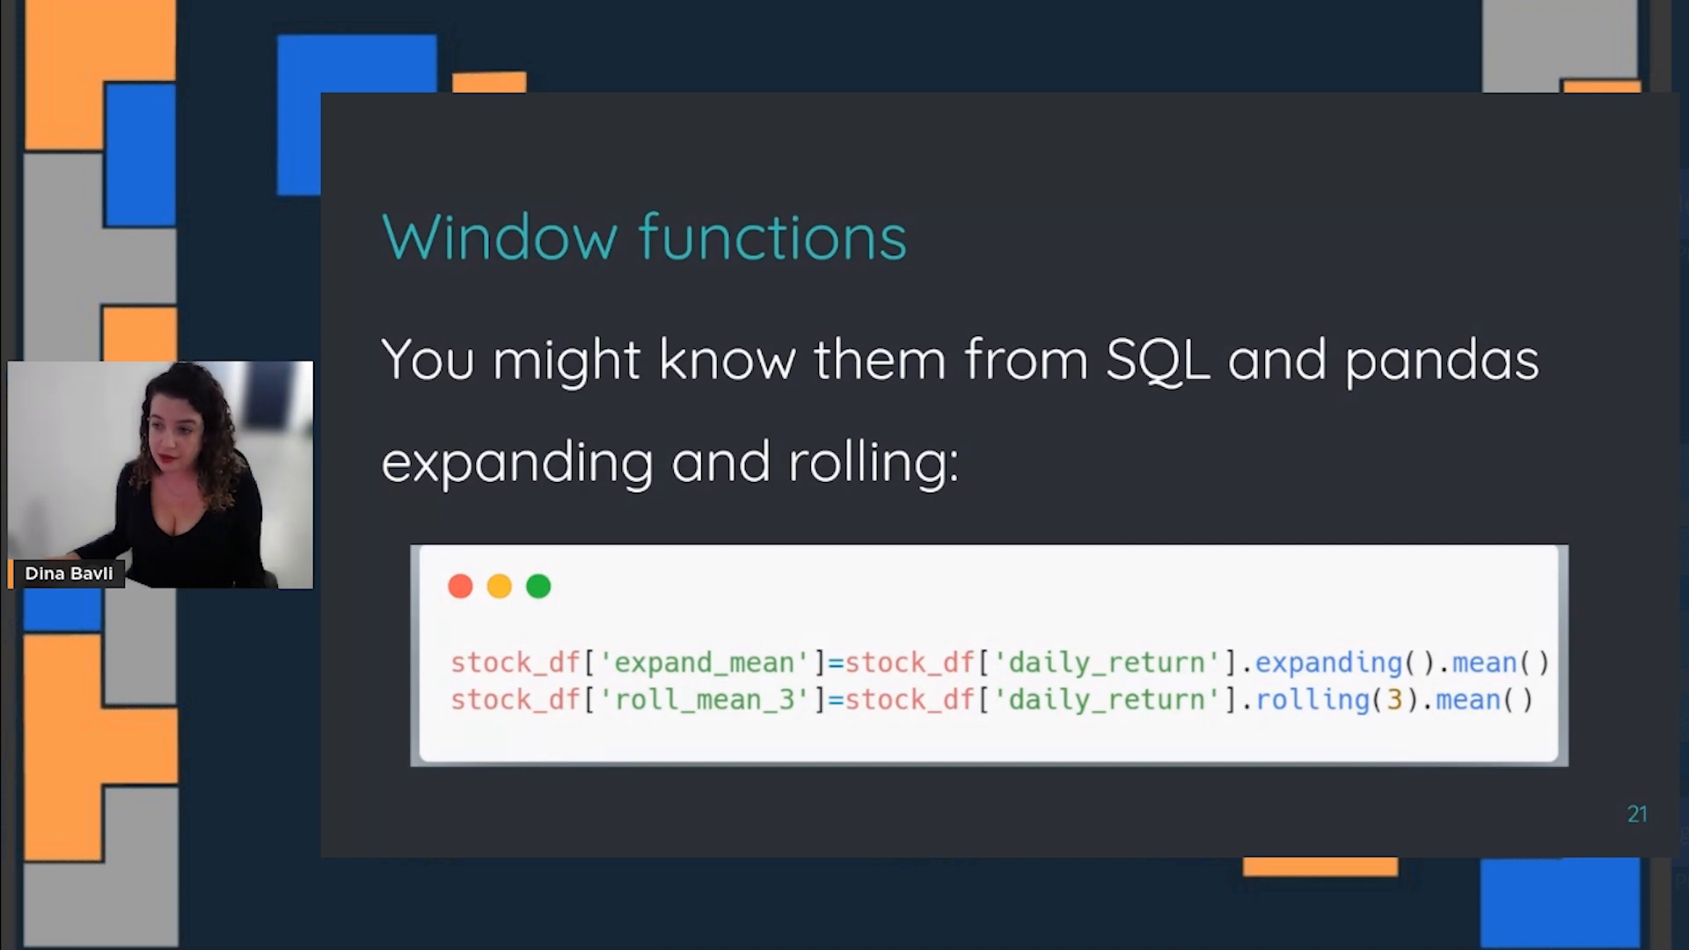
Advance through slide 22, expanding versus rolling, to slide 23 on PySpark Window Functions
key("Right")
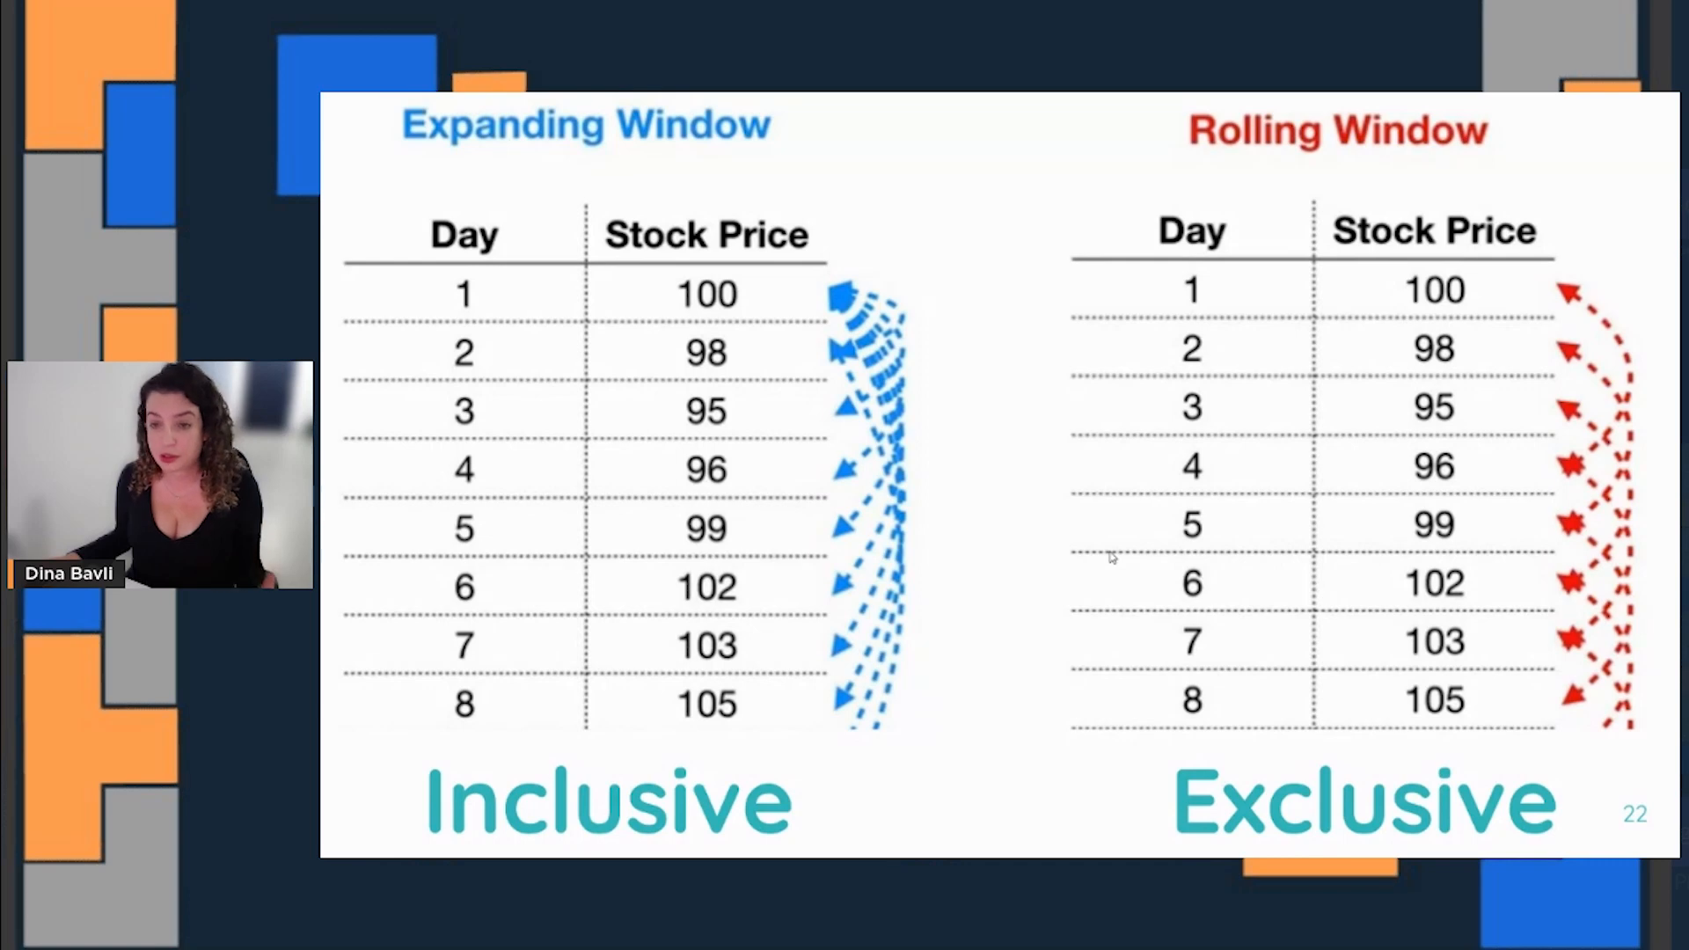
key("Right")
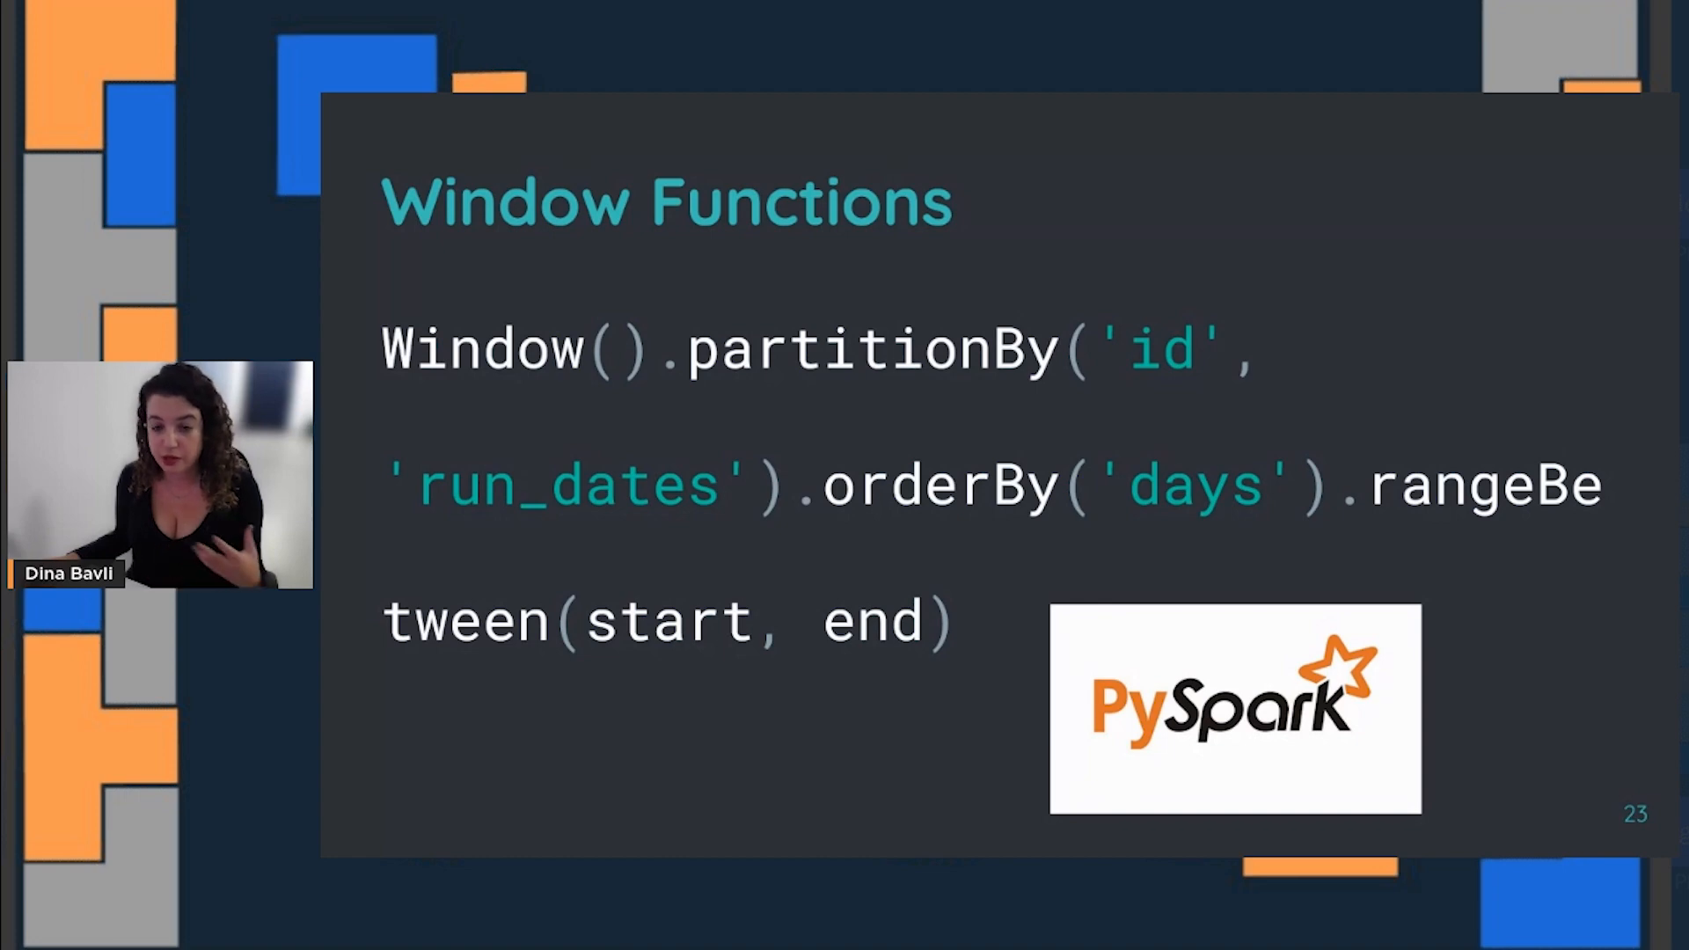
Advance from slide 23 through the remaining material to slide 30, What Next?
key("right")
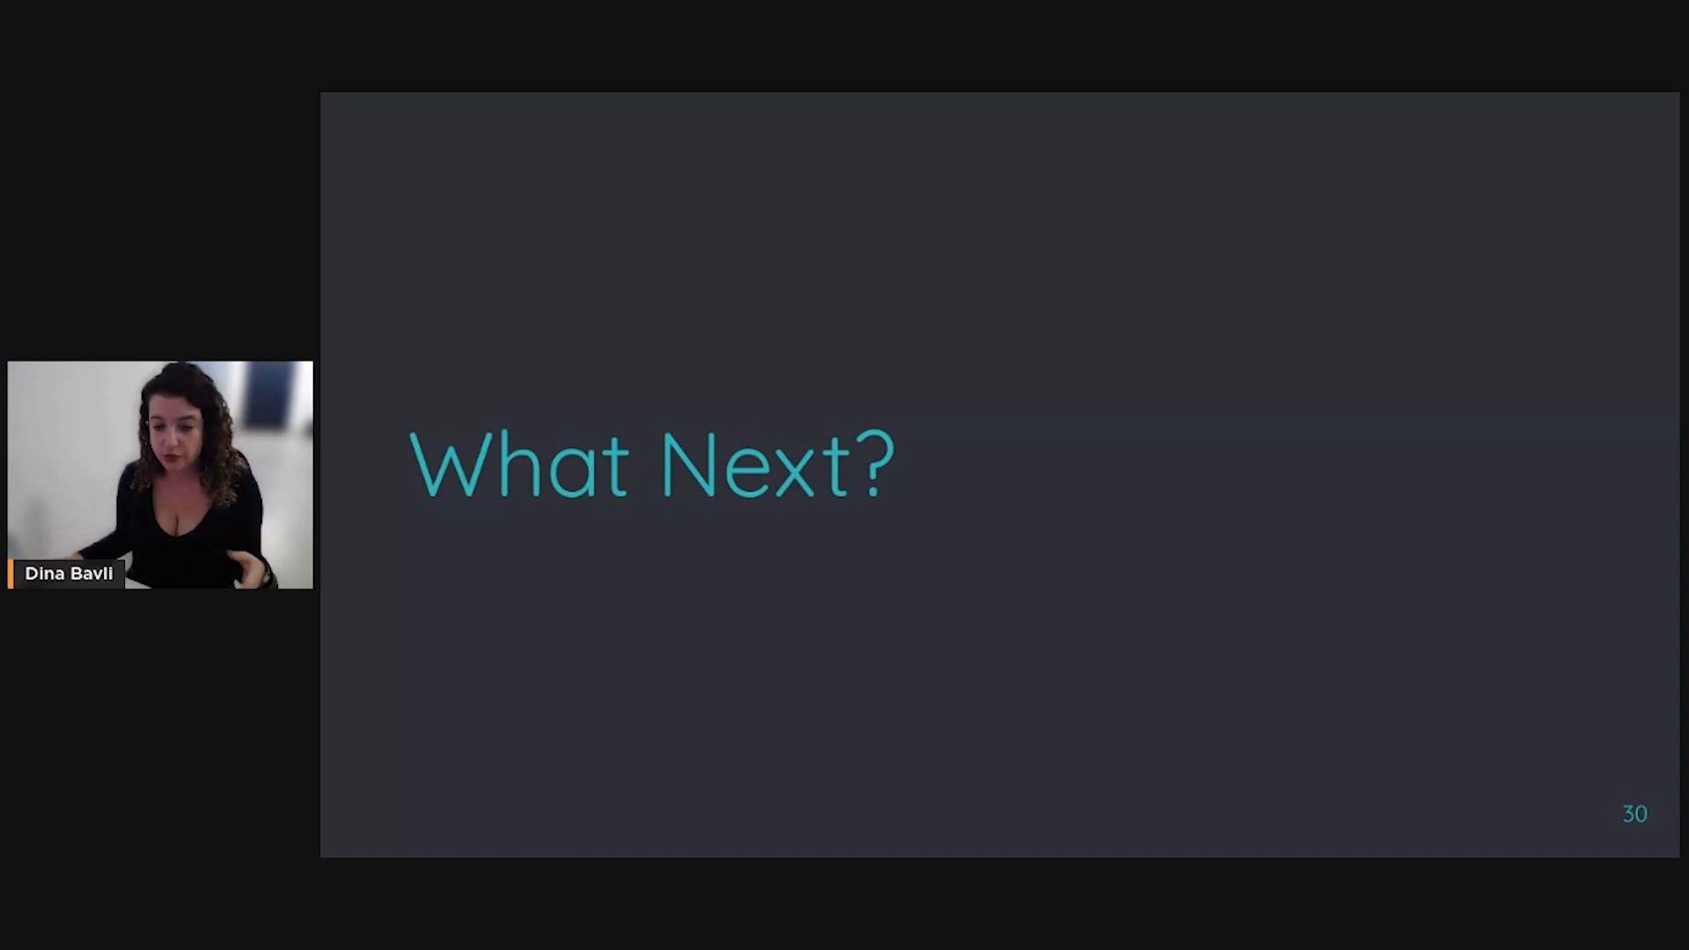
Advance past What Next? to slide 37, the Questions? / Thank You slide
key("right")
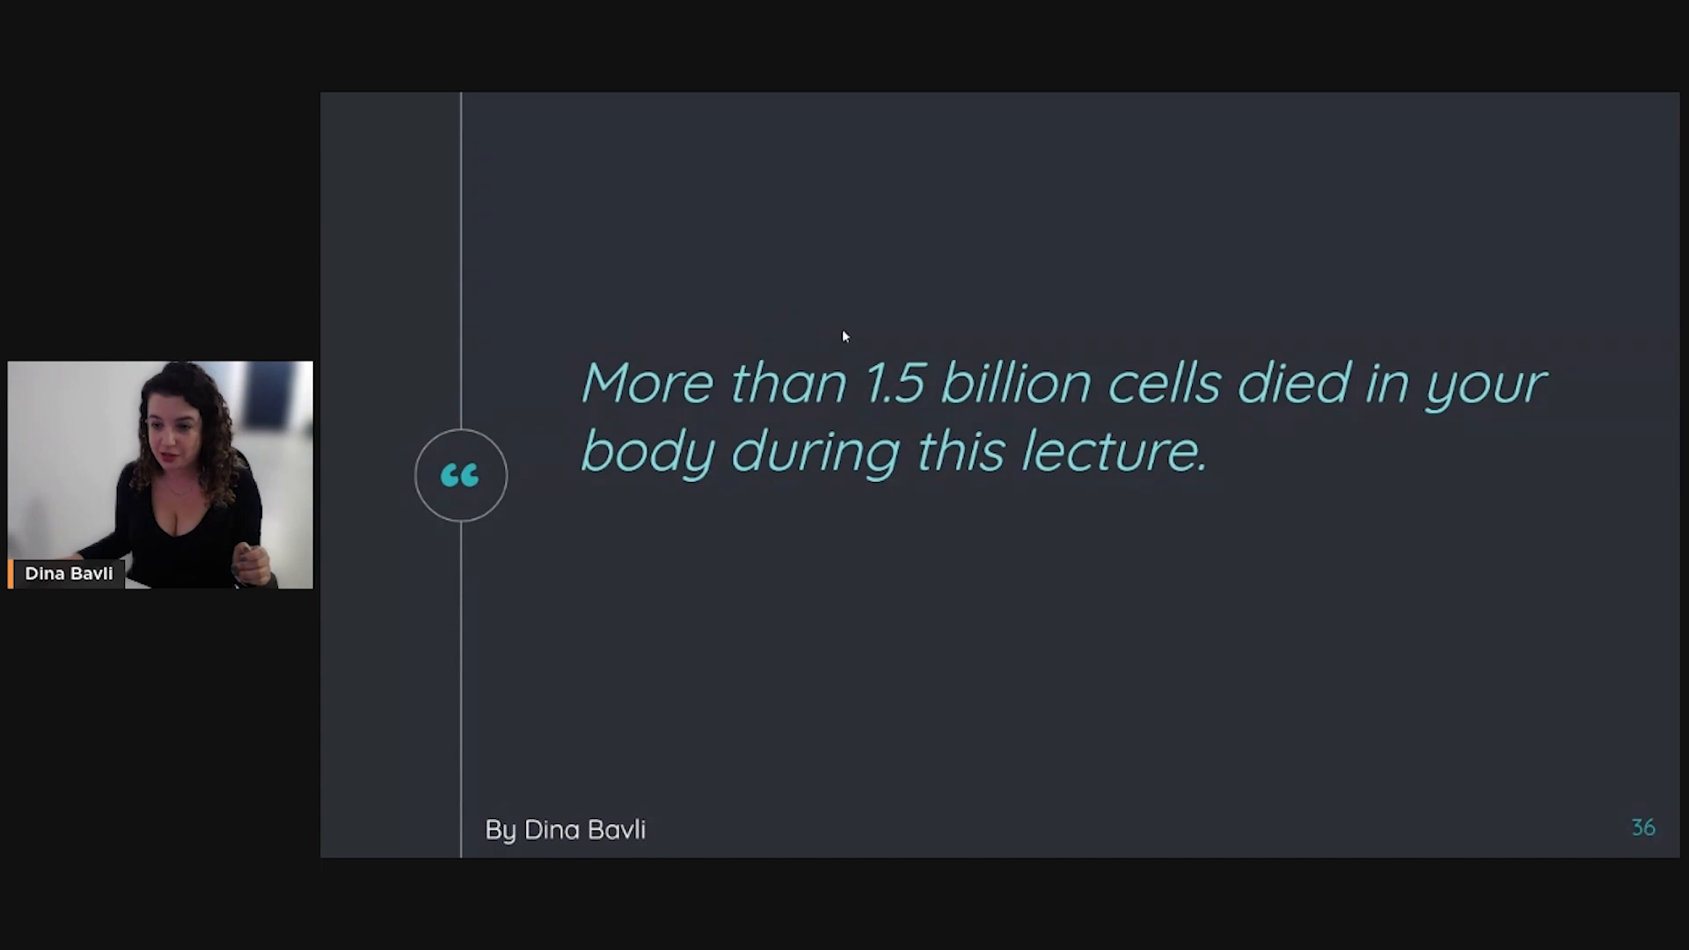
key("Right")
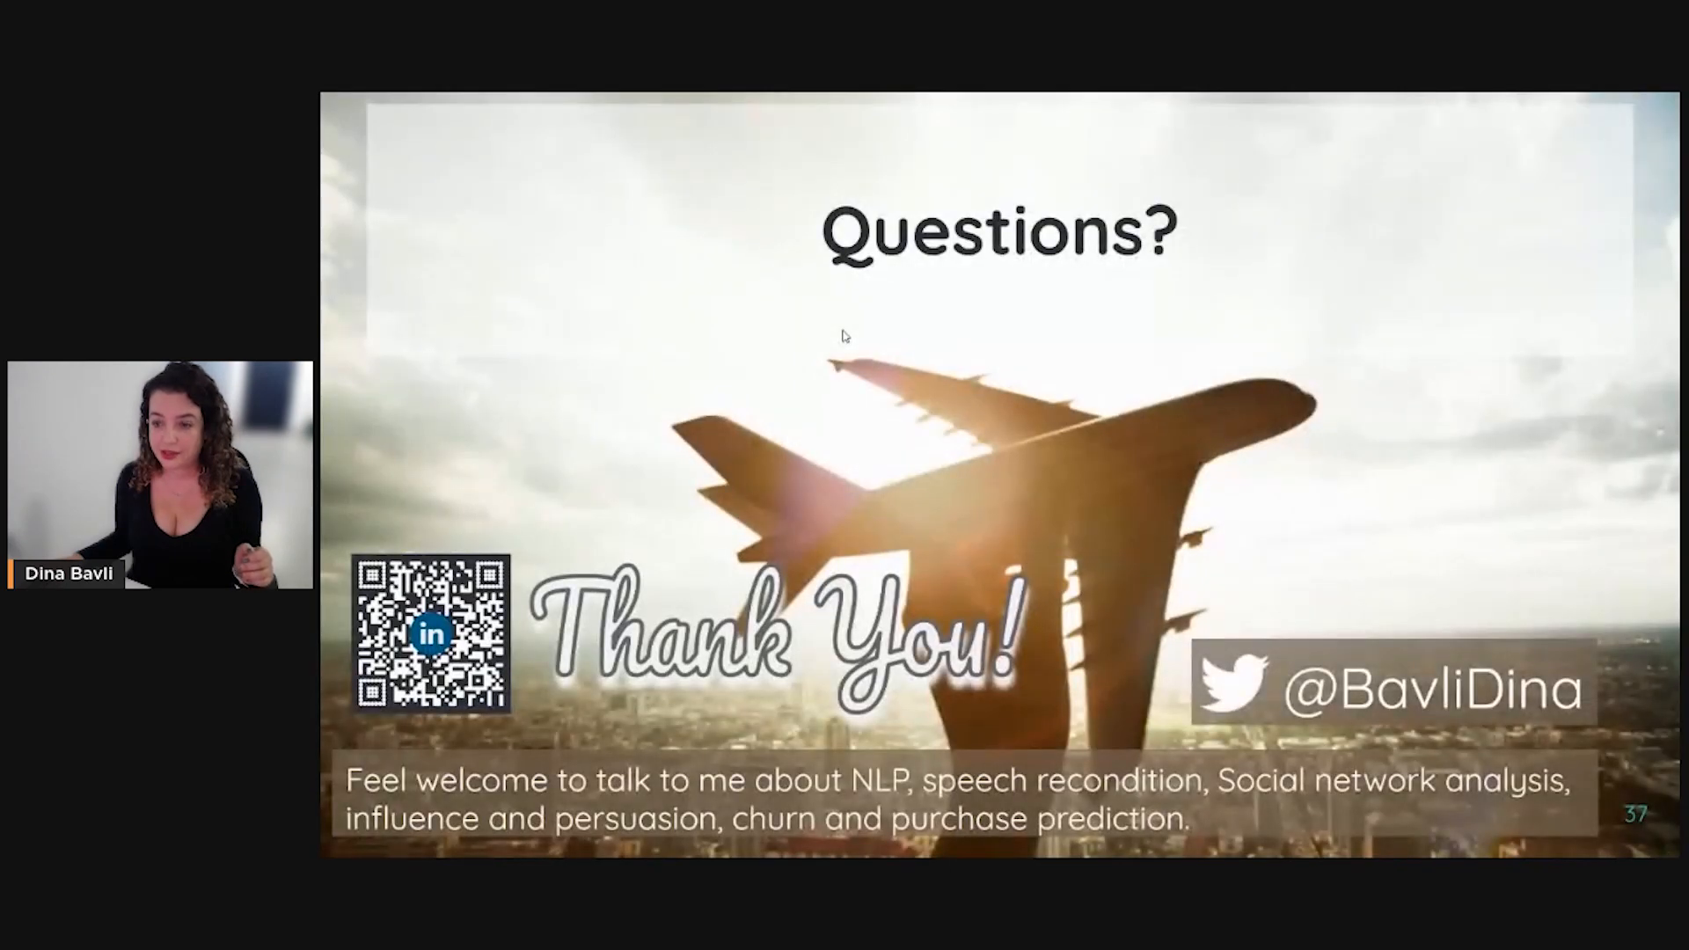